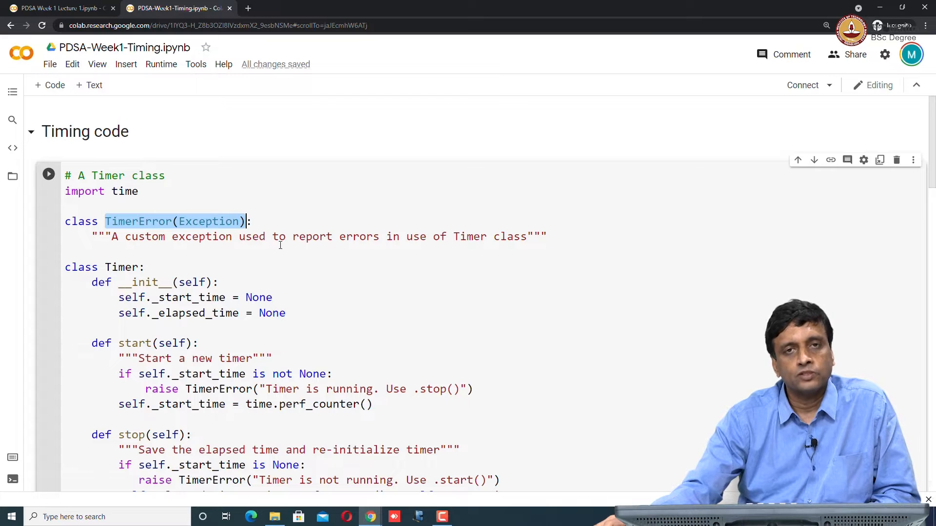
Step: Review the Timer class code and connect the notebook to a hosted runtime
{"action": "left_click", "coordinate": [221, 221]}
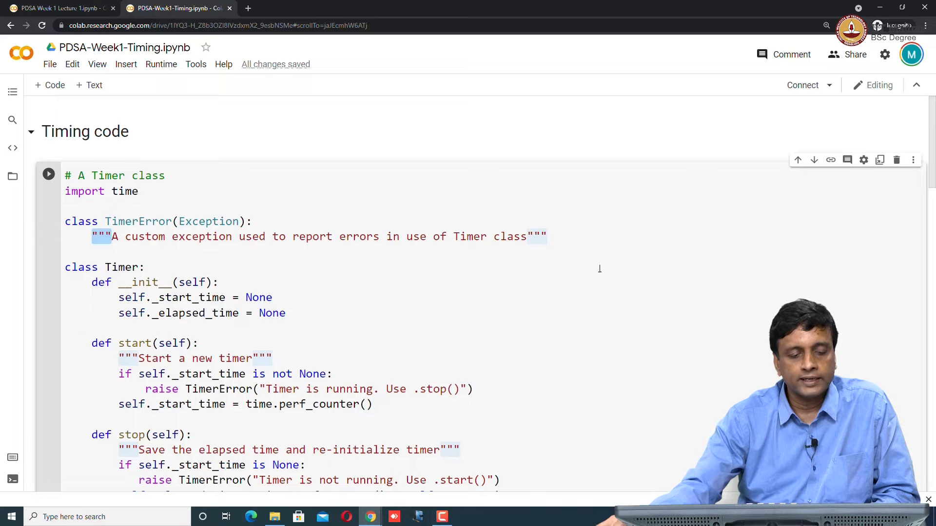
{"action": "left_click", "coordinate": [527, 236]}
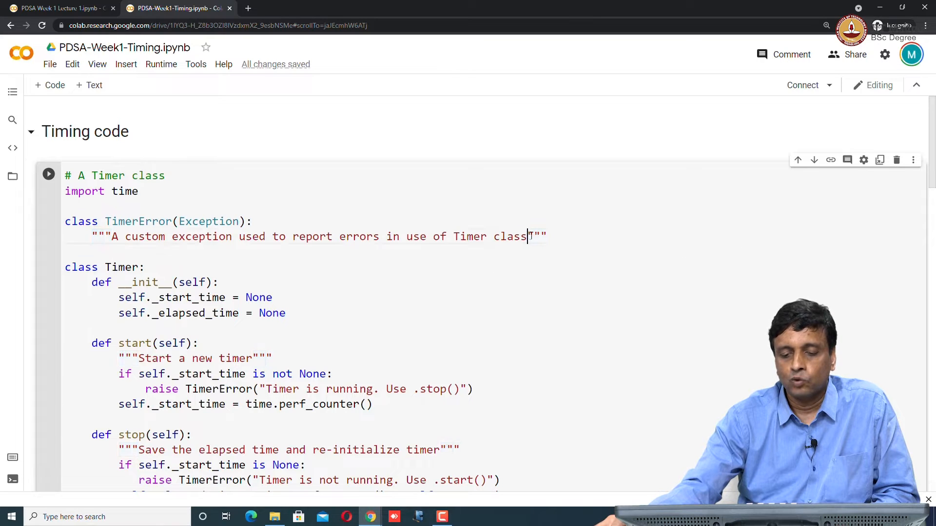
{"action": "double_click", "coordinate": [536, 235]}
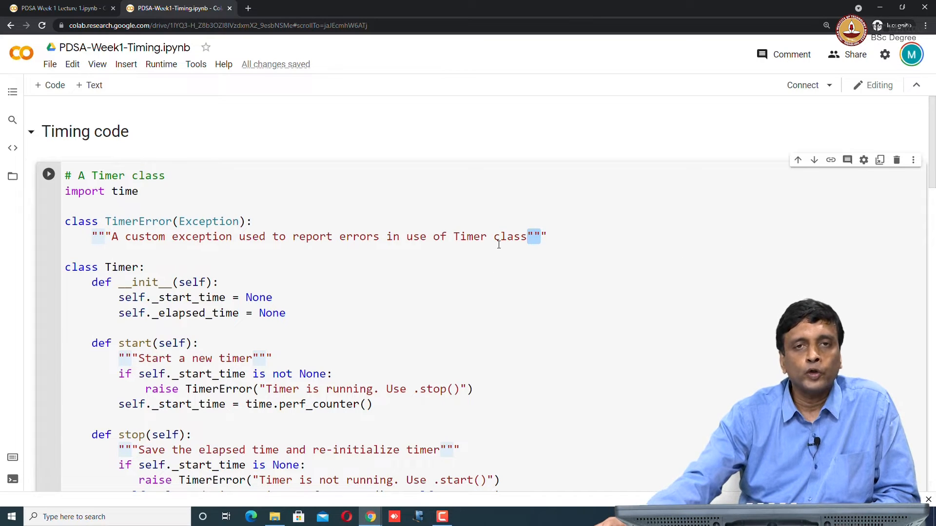
{"action": "mouse_move", "coordinate": [540, 267]}
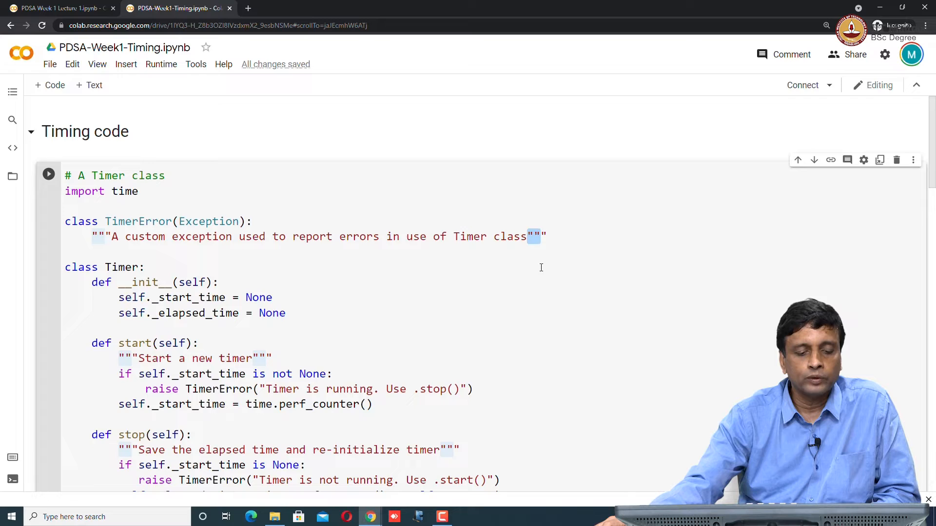
{"action": "scroll", "scroll_direction": "down", "scroll_amount": 3}
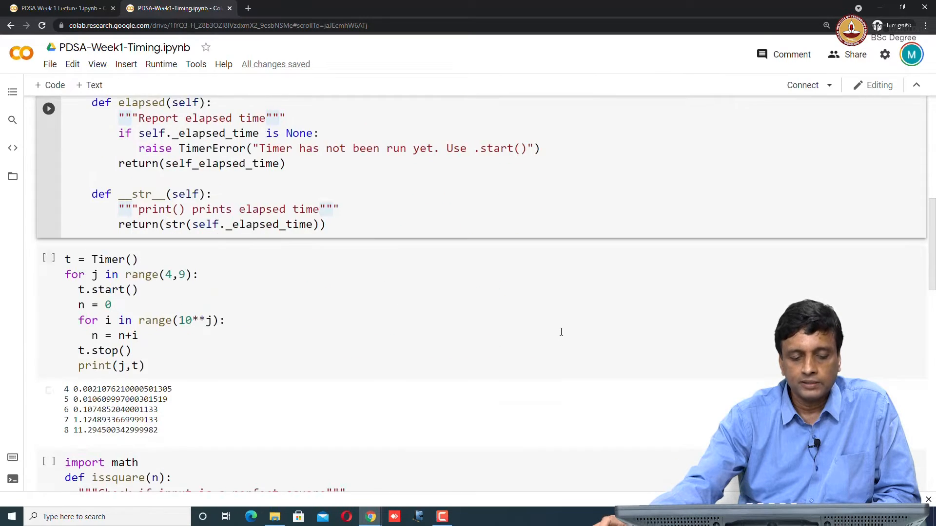
{"action": "scroll", "scroll_direction": "up", "scroll_amount": 3}
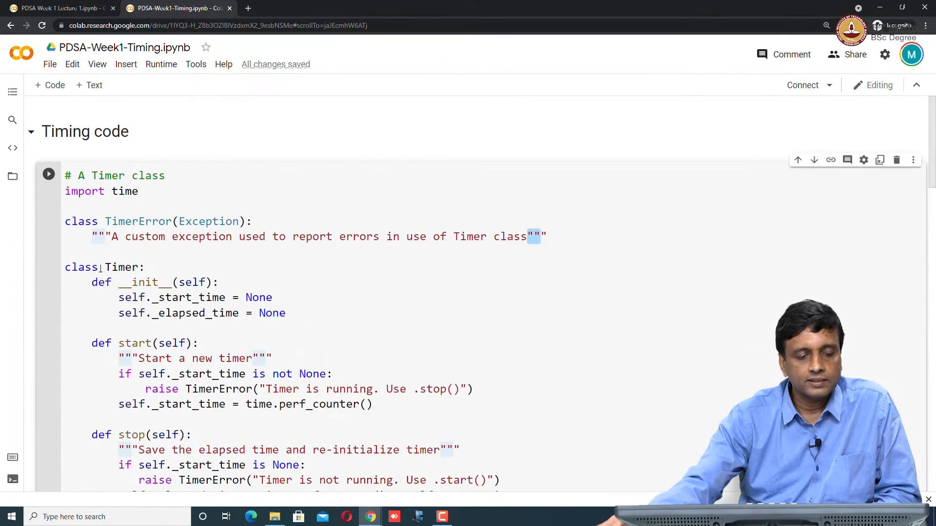
{"action": "left_click", "coordinate": [49, 173]}
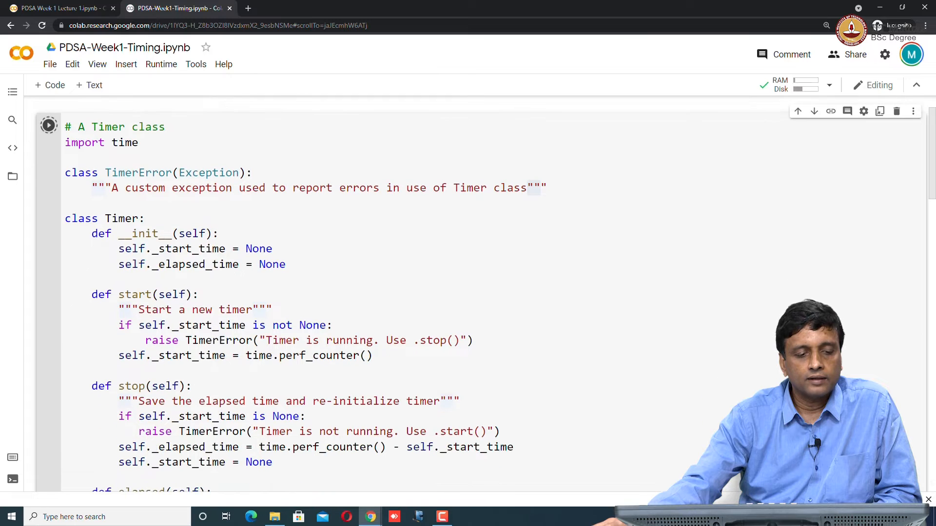
Step: Run the Timer class cell, then start the timing loop over 10^4 to 10^8 iterations
{"action": "left_click", "coordinate": [48, 125]}
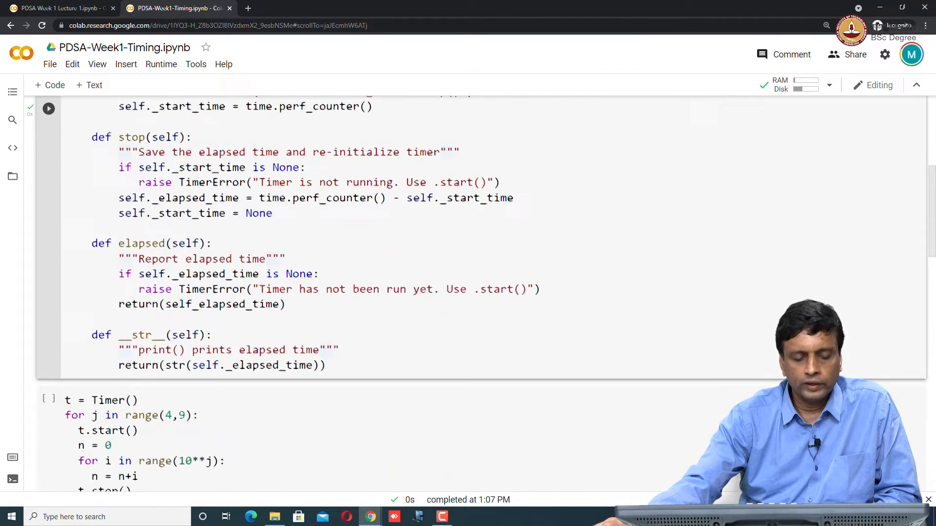
{"action": "scroll", "scroll_direction": "down", "scroll_amount": 3}
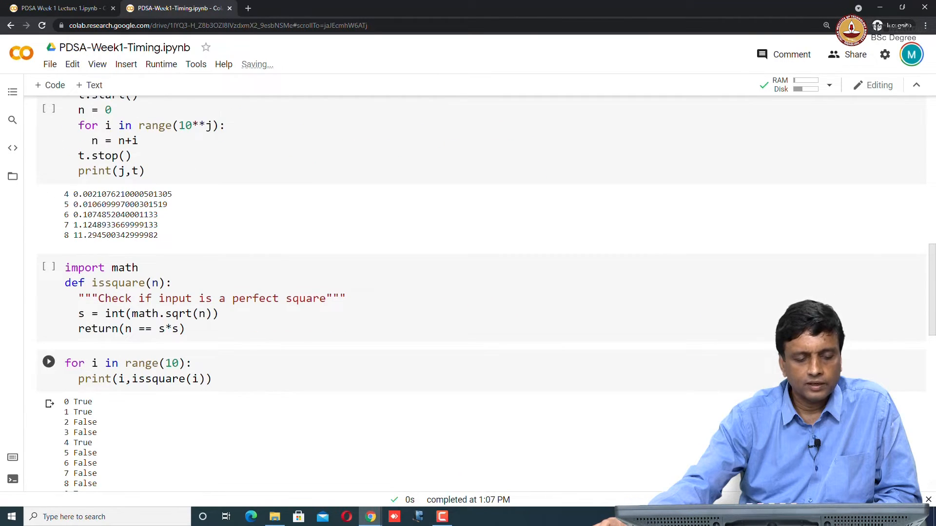
{"action": "scroll", "scroll_direction": "down", "scroll_amount": 3}
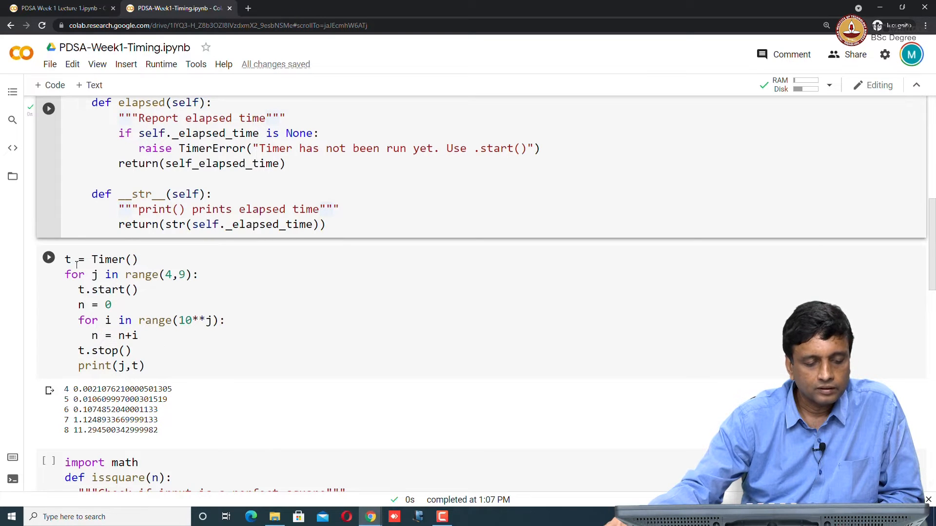
{"action": "left_click", "coordinate": [48, 258]}
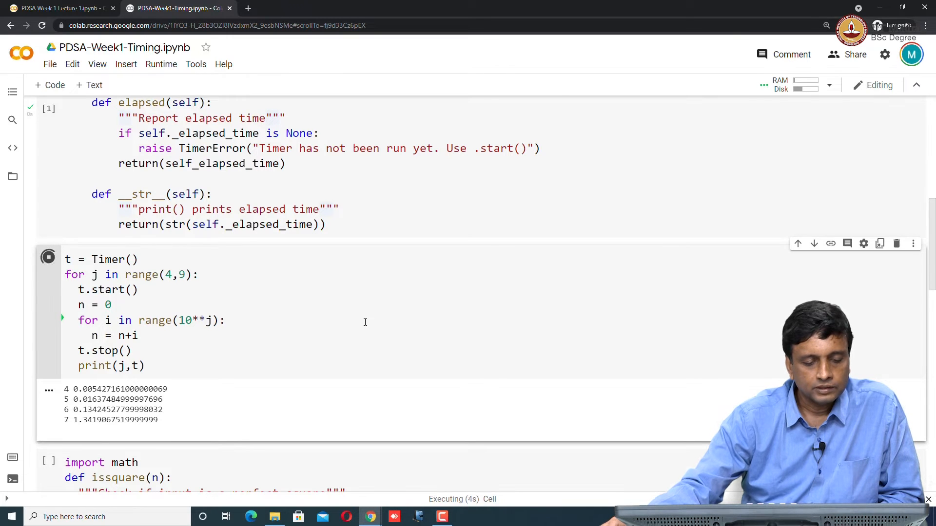
Step: Scroll back up to the Timer class cell while the loop finishes in about 14 seconds
{"action": "scroll", "scroll_direction": "up", "scroll_amount": 3}
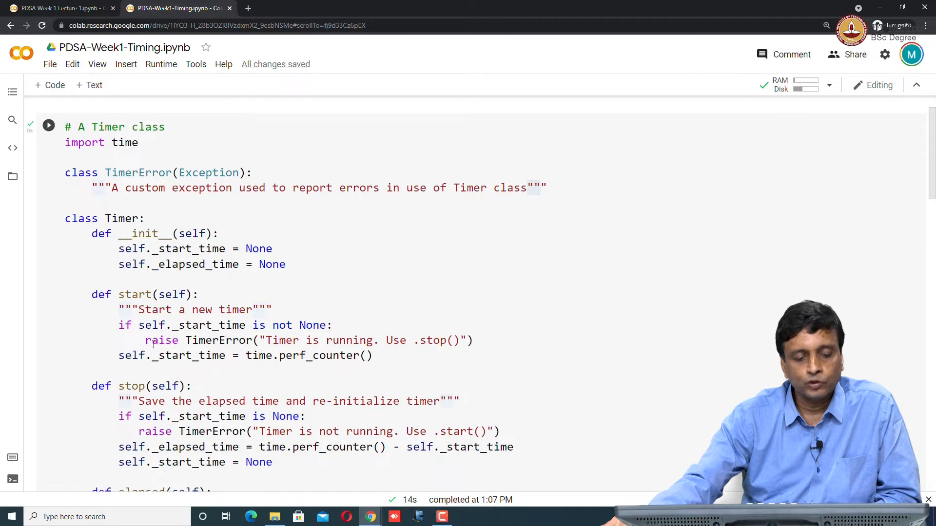
{"action": "double_click", "coordinate": [161, 341]}
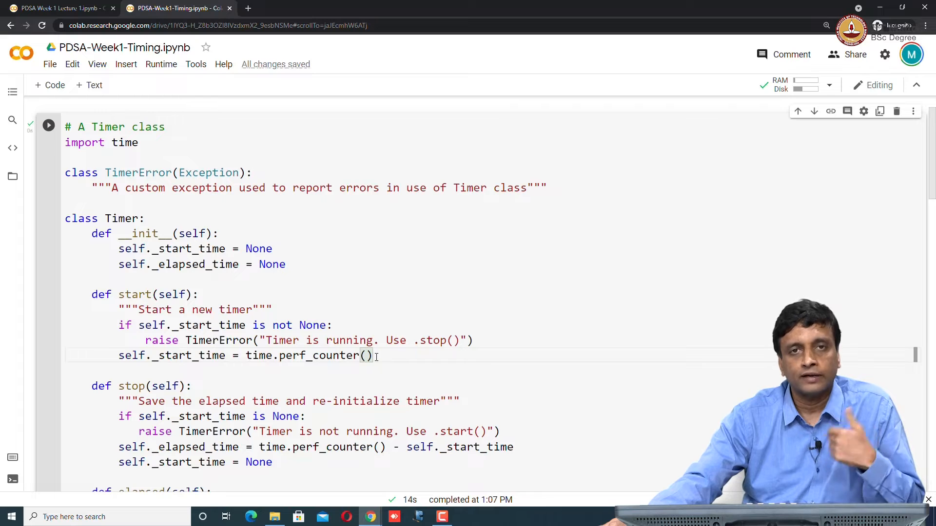
{"action": "scroll", "scroll_direction": "down", "scroll_amount": 3}
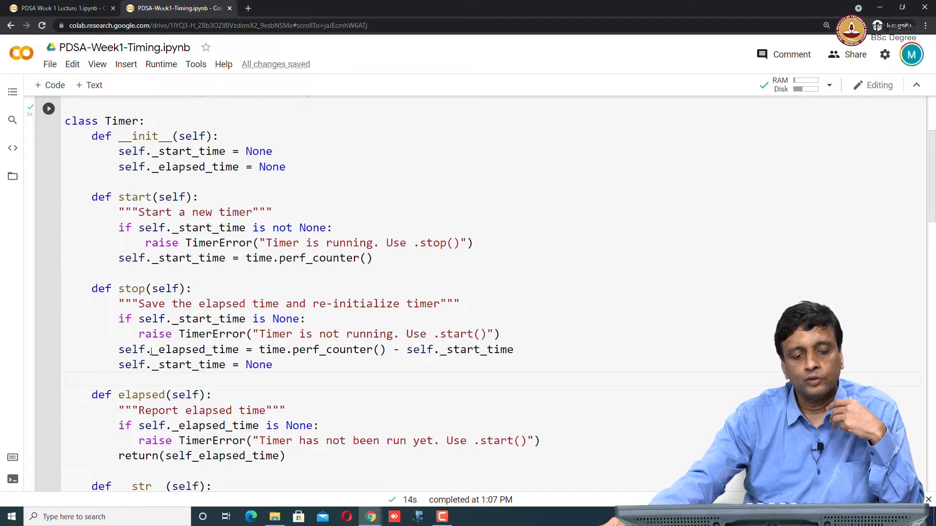
{"action": "double_click", "coordinate": [197, 350]}
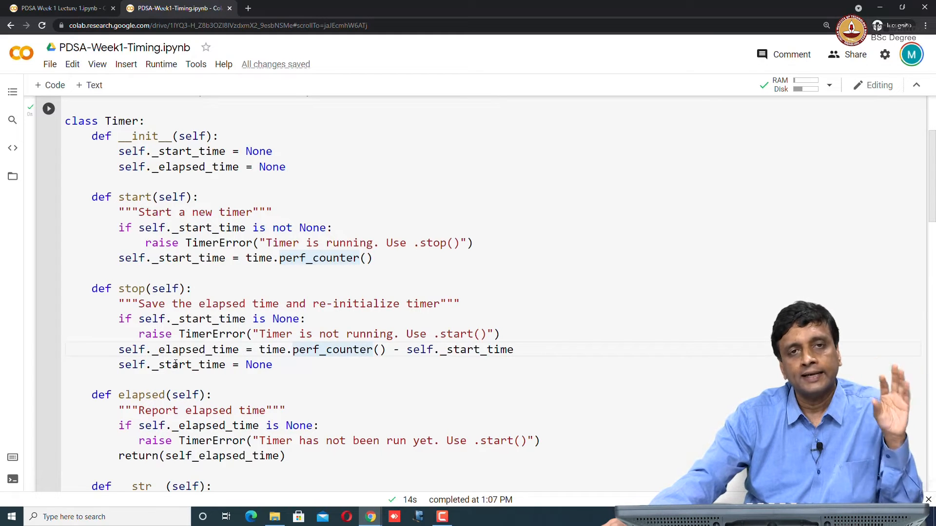
{"action": "scroll", "scroll_direction": "down", "scroll_amount": 3}
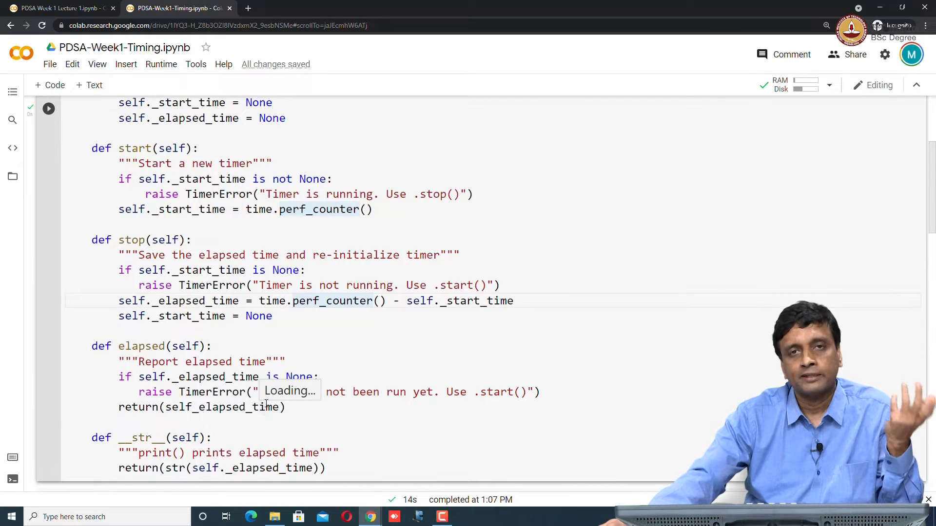
{"action": "scroll", "scroll_direction": "down", "scroll_amount": 3}
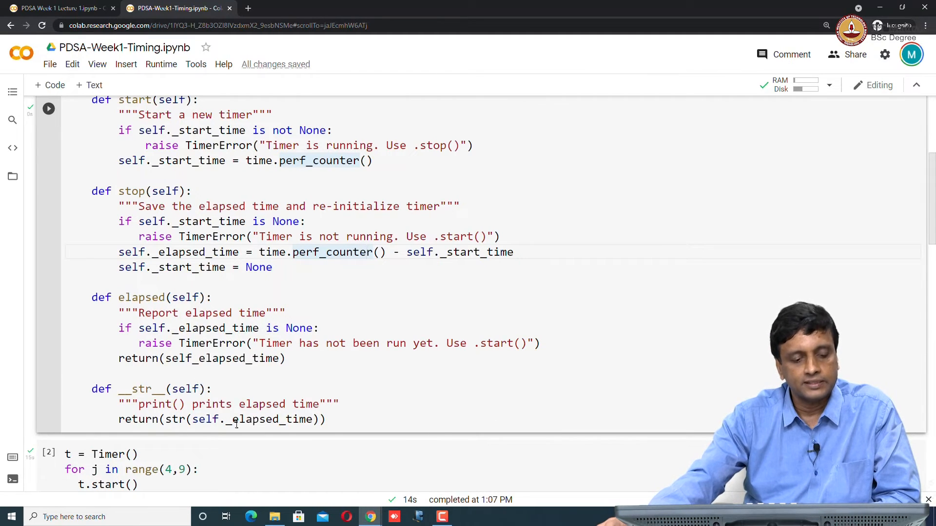
{"action": "scroll", "scroll_direction": "down", "scroll_amount": 3}
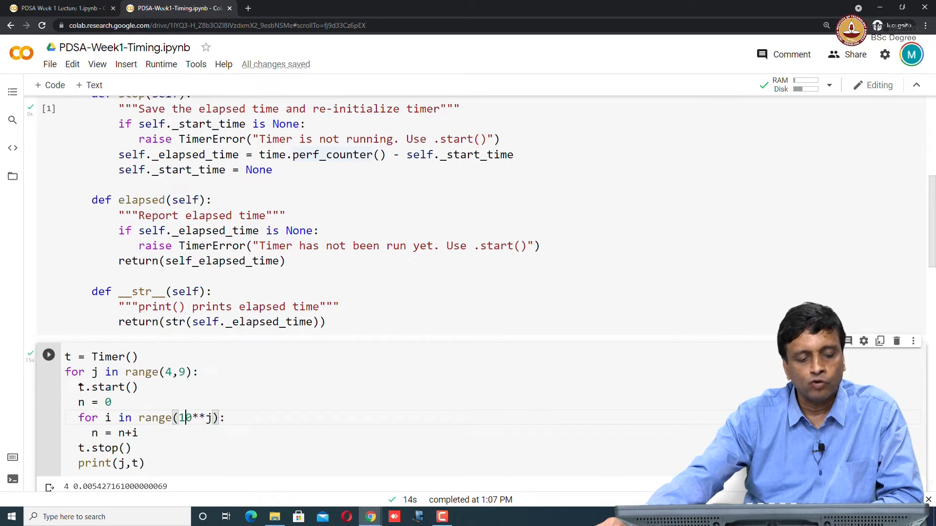
{"action": "double_click", "coordinate": [108, 387]}
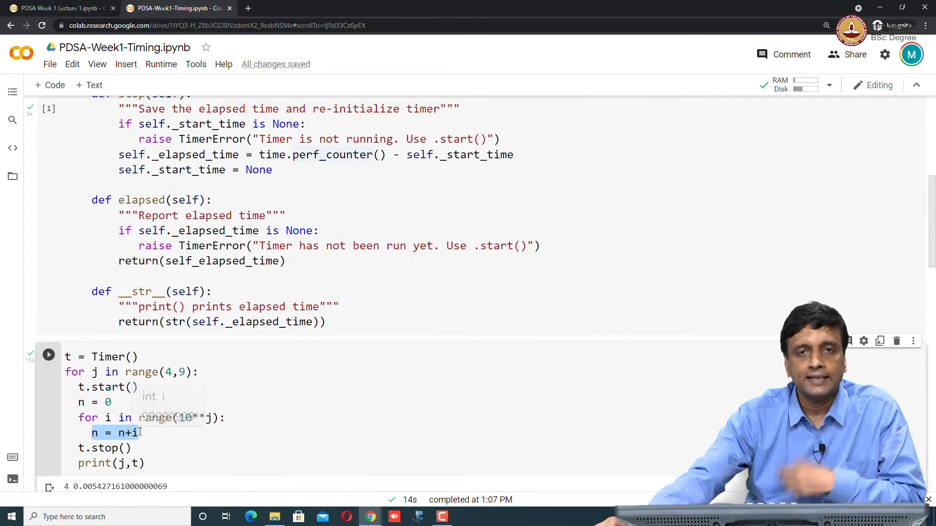
{"action": "mouse_move", "coordinate": [42, 361]}
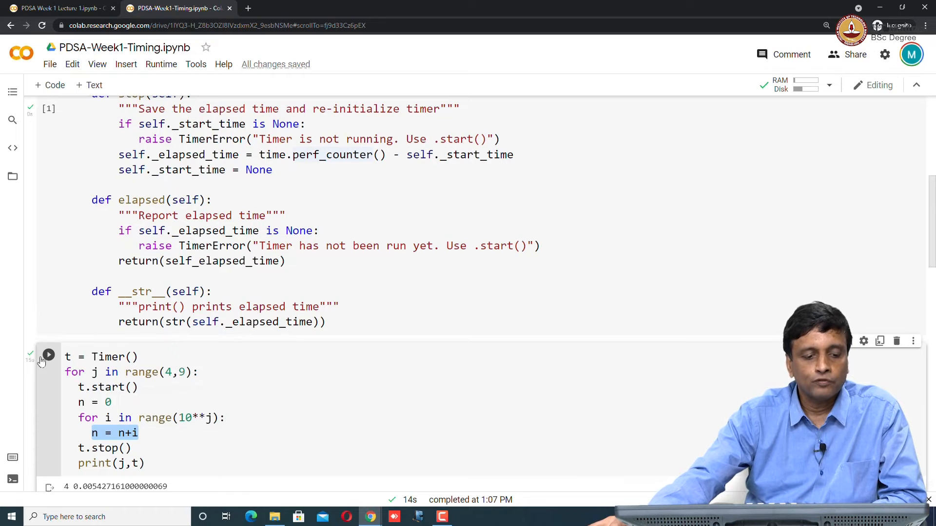
Step: Rerun the timing loop cell to print fresh times for 10^4 through 10^8 iterations
{"action": "left_click", "coordinate": [48, 354]}
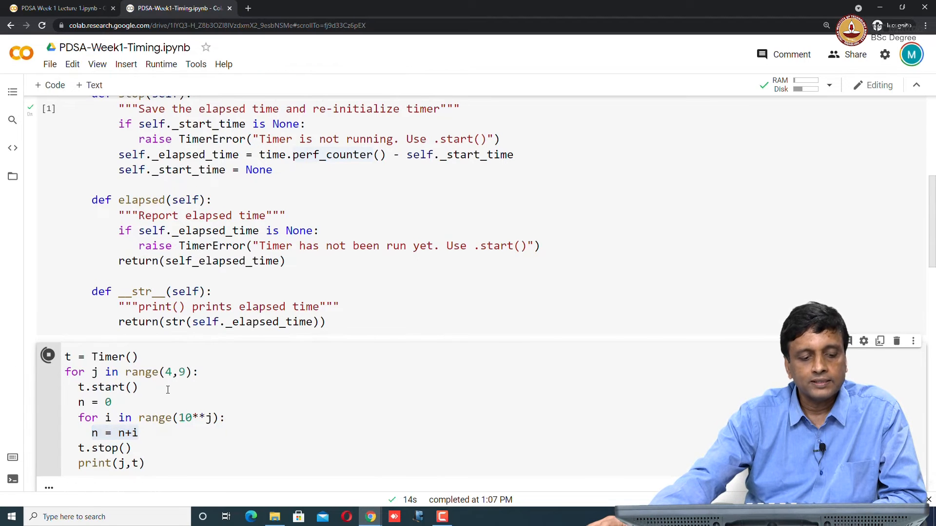
{"action": "left_click", "coordinate": [47, 356]}
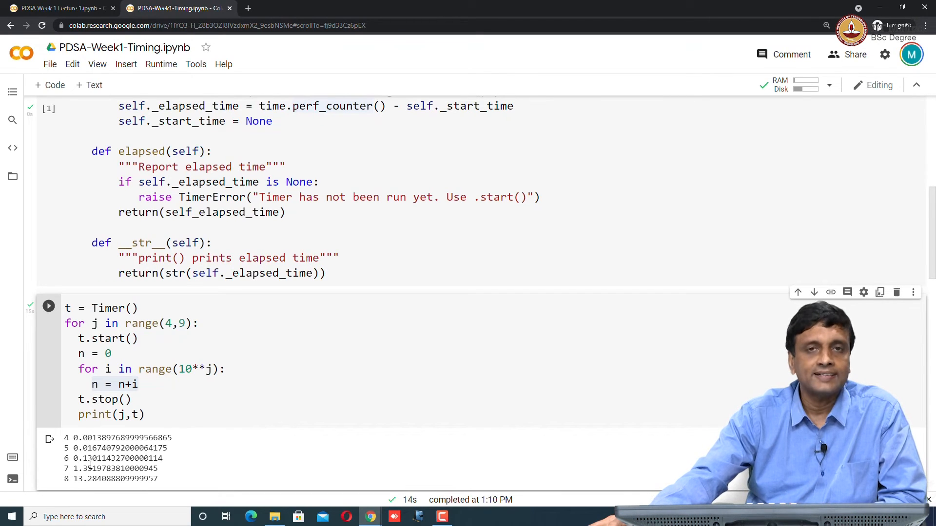
{"action": "mouse_move", "coordinate": [70, 488]}
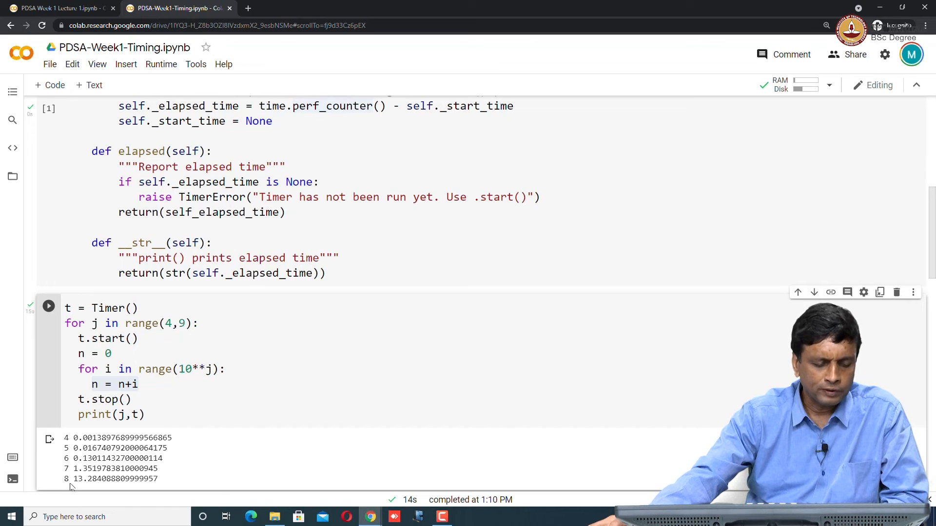